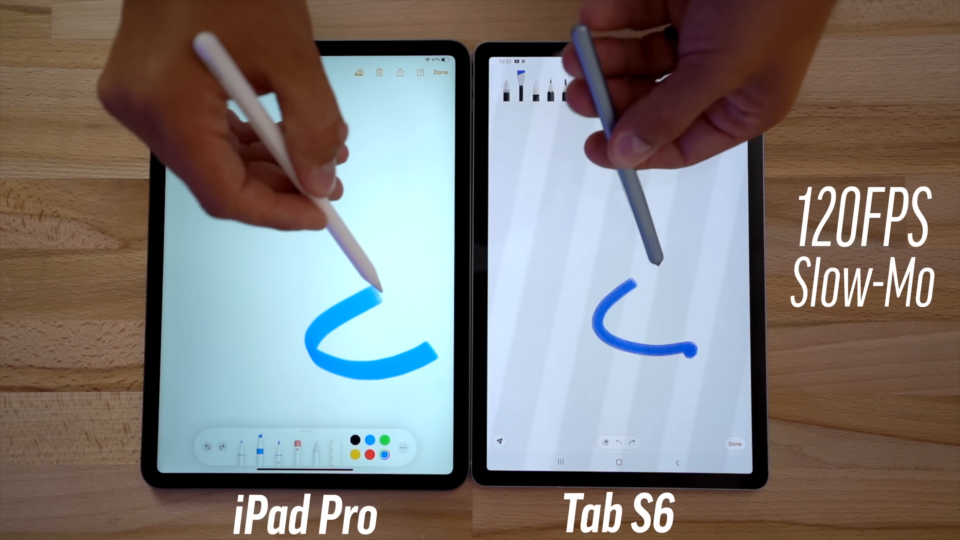
Draw a blue curved pen stroke on the blank note canvas of the tablets
drag(368, 294, 441, 343)
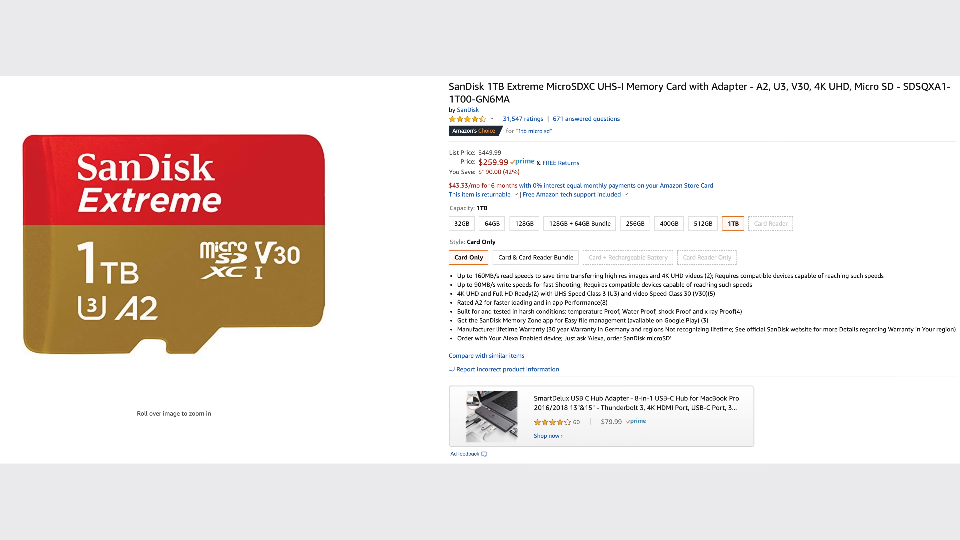
scroll(down, 3)
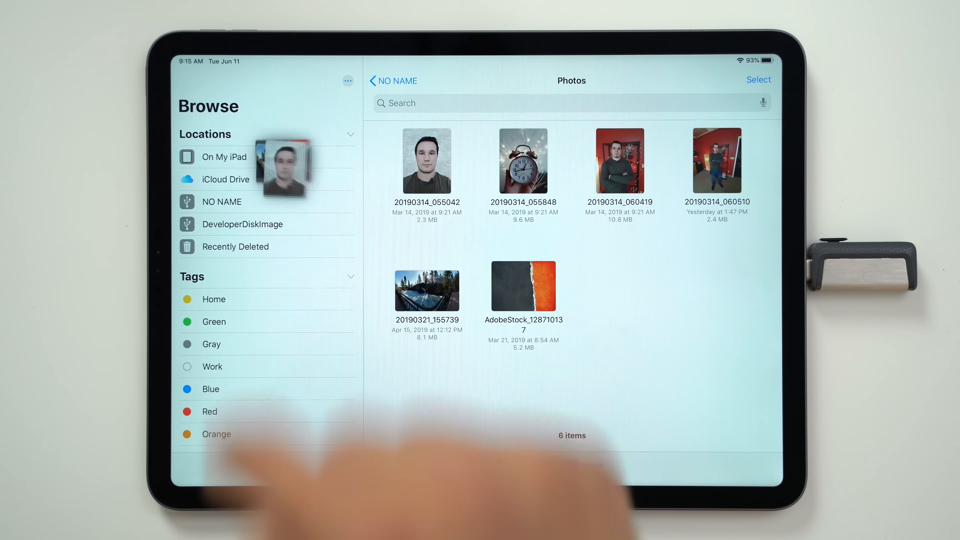
Drag a portrait photo from the NO NAME drive's Photos folder onto On My iPad
click(224, 157)
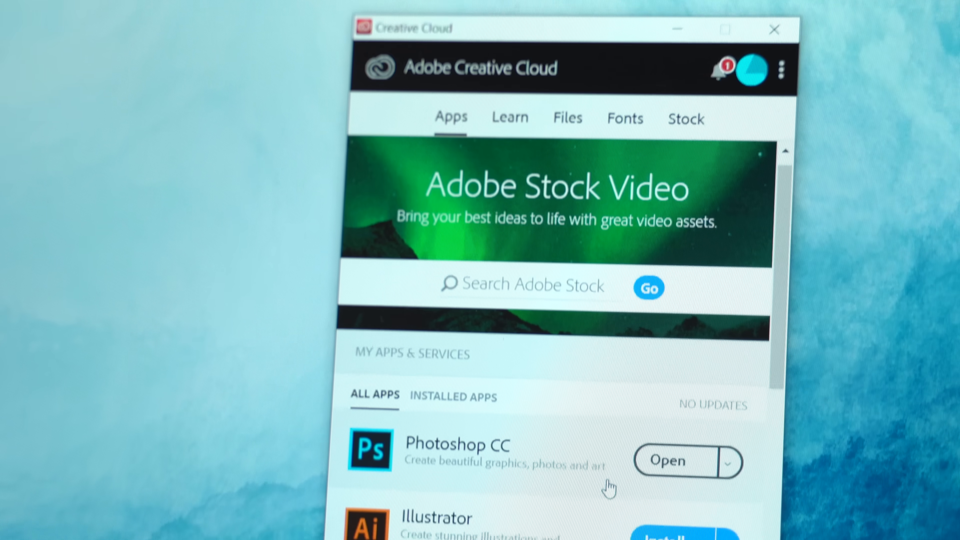
scroll(down, 3)
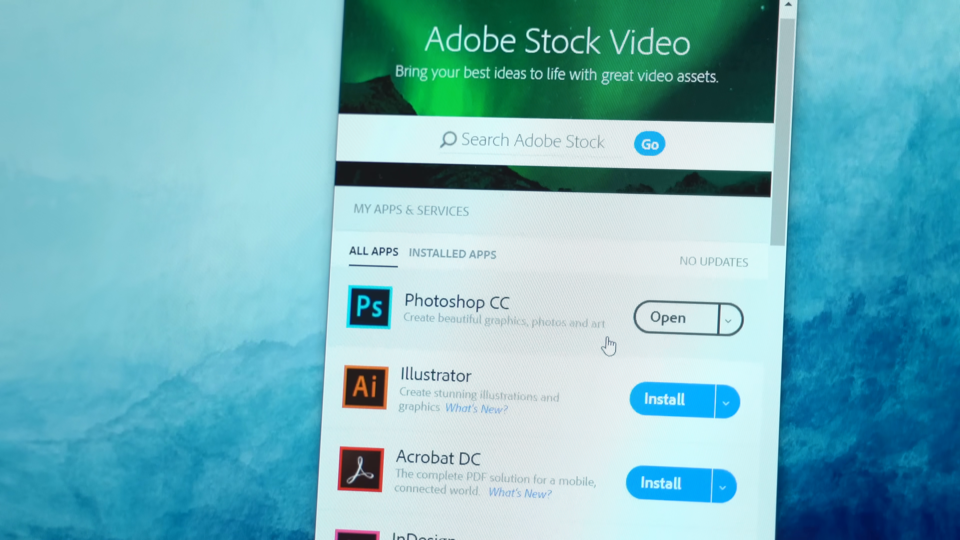
click(671, 319)
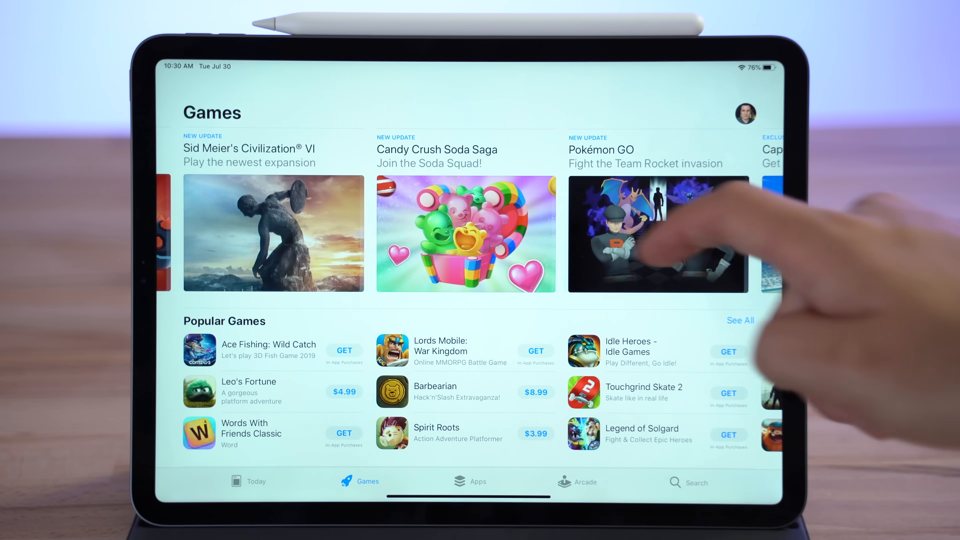
scroll(down, 3)
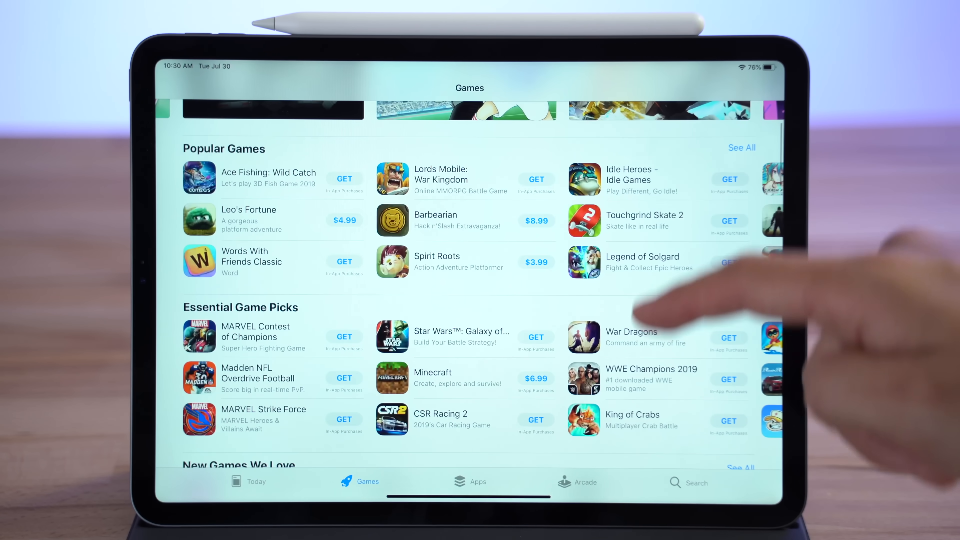
scroll(down, 3)
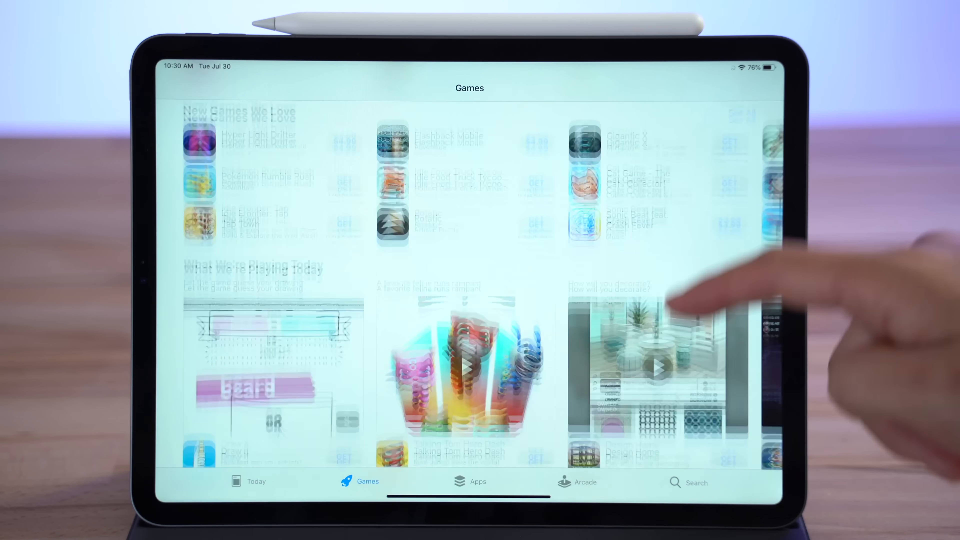